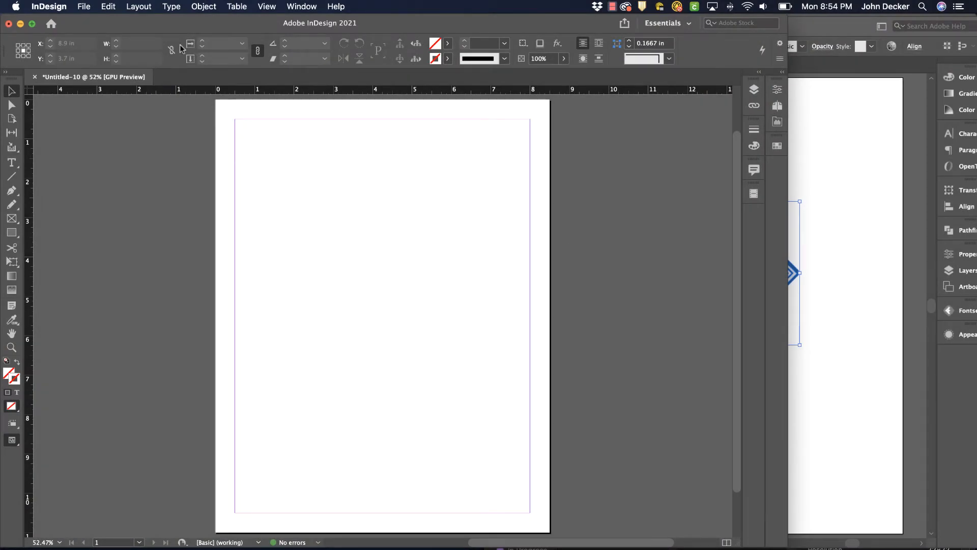
Place the 'Linked vs Embedded Illustrator.ai' logo, accepting the Place PDF options.
click(83, 6)
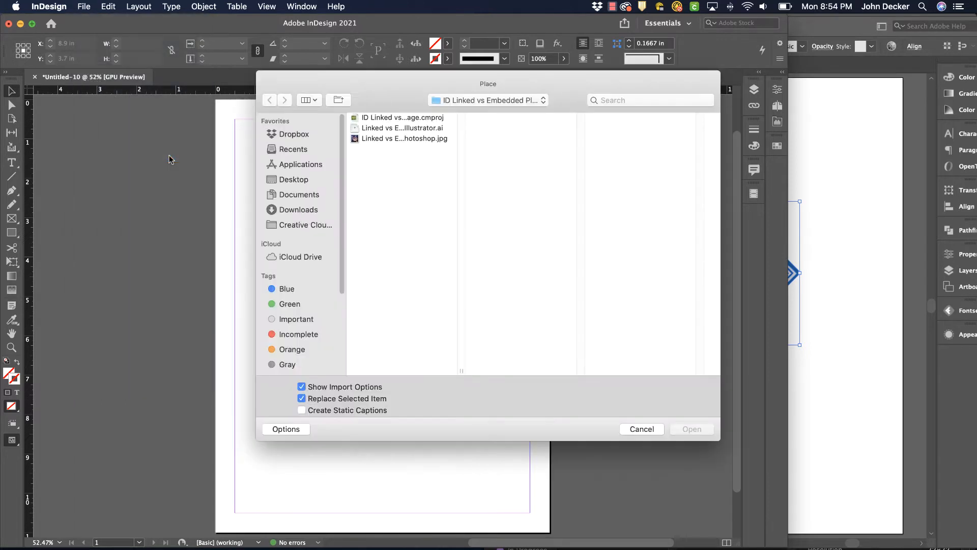
click(402, 128)
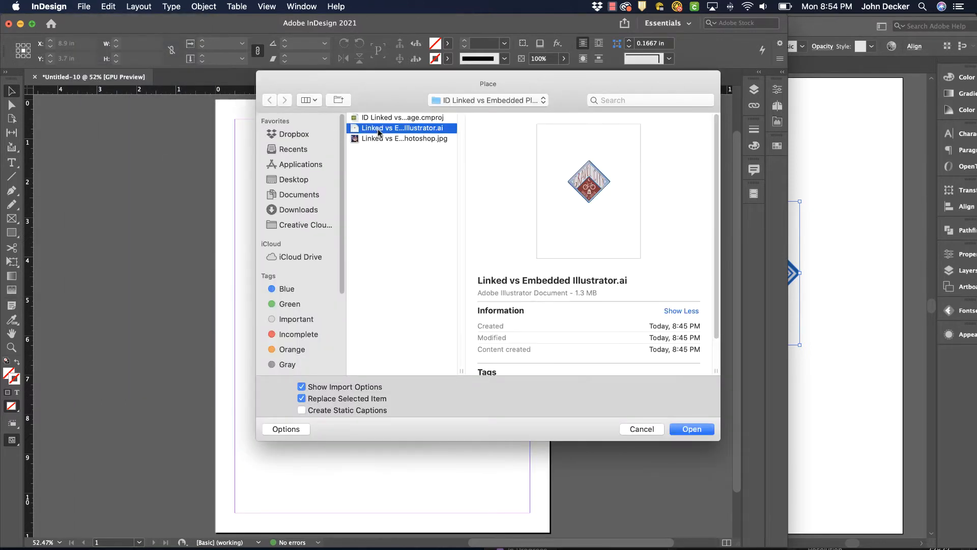
click(692, 429)
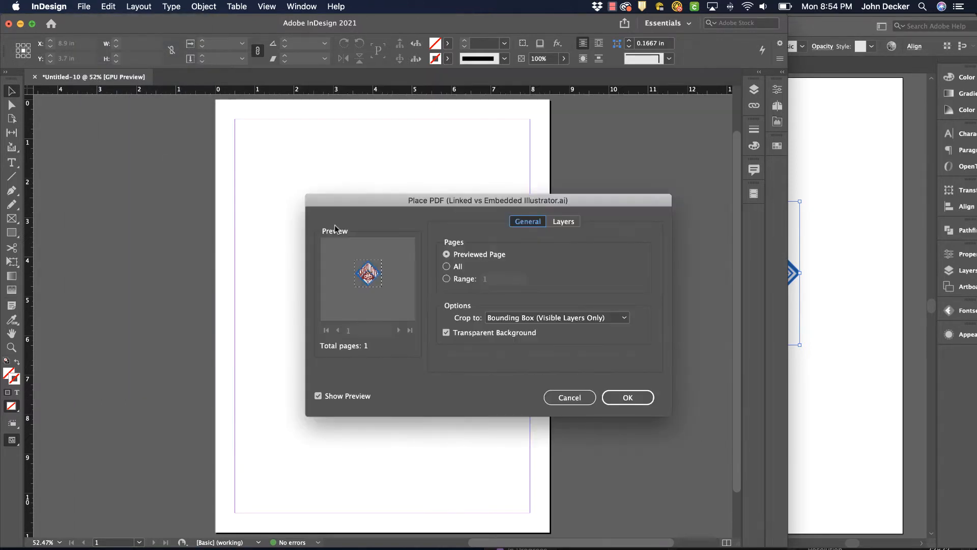
click(627, 397)
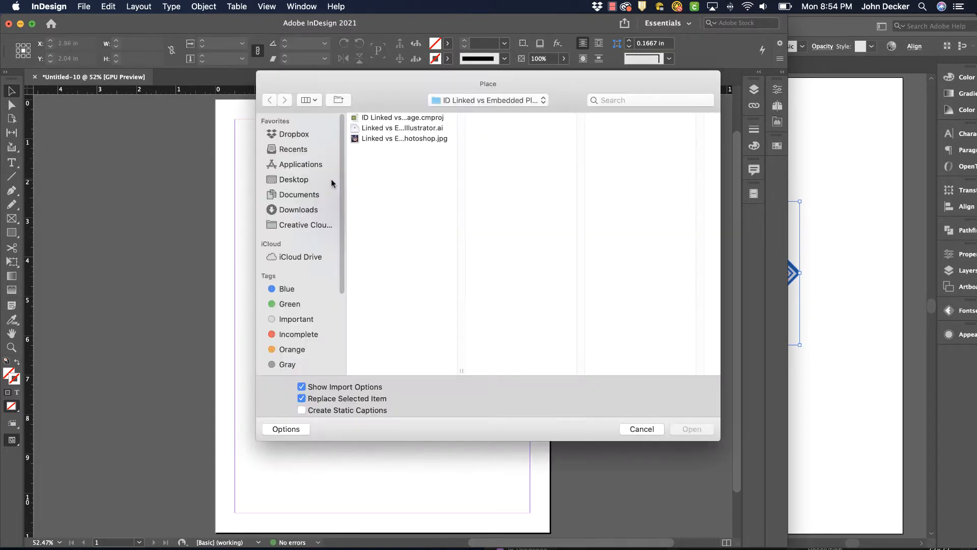
Place 'Linked vs Embedded Photoshop.jpg' below the logo with default import options, then deselect.
click(404, 138)
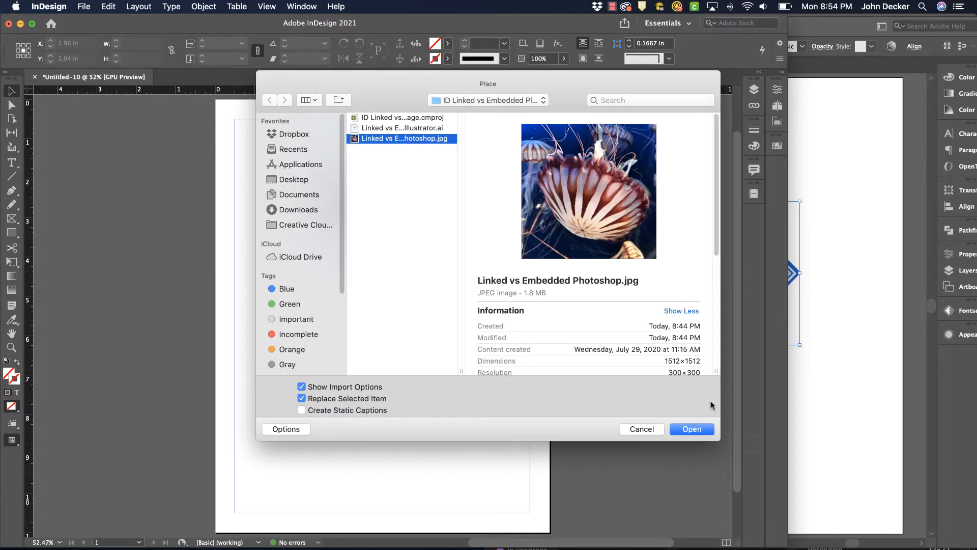
click(691, 429)
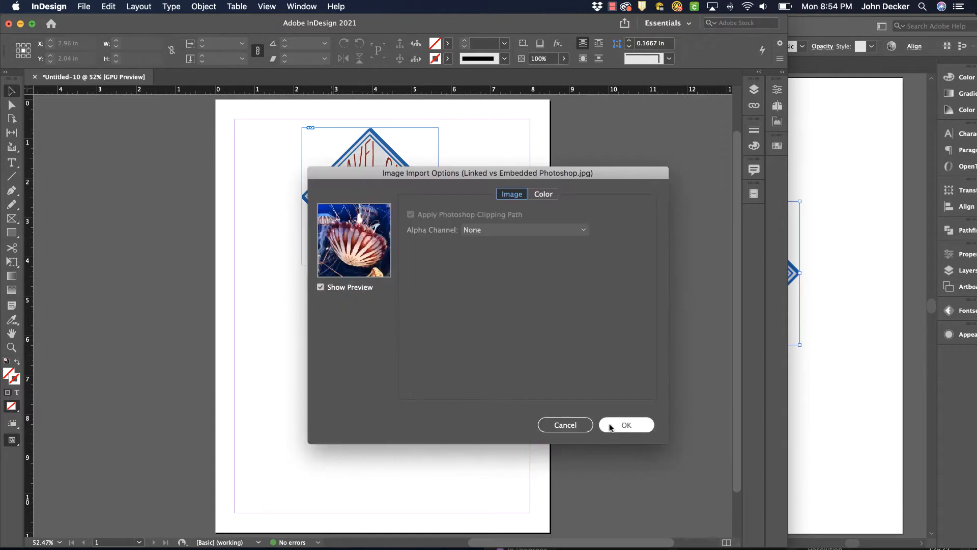
click(626, 425)
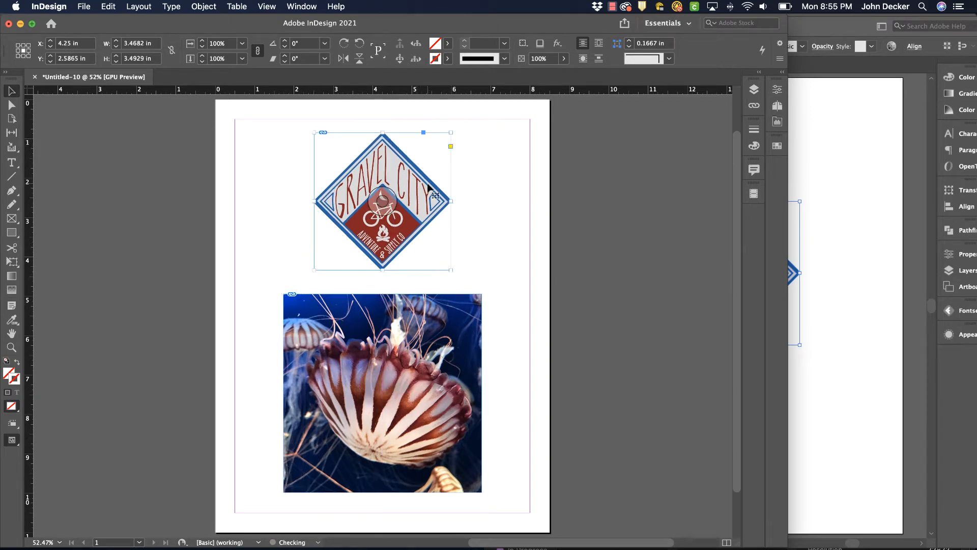
click(487, 147)
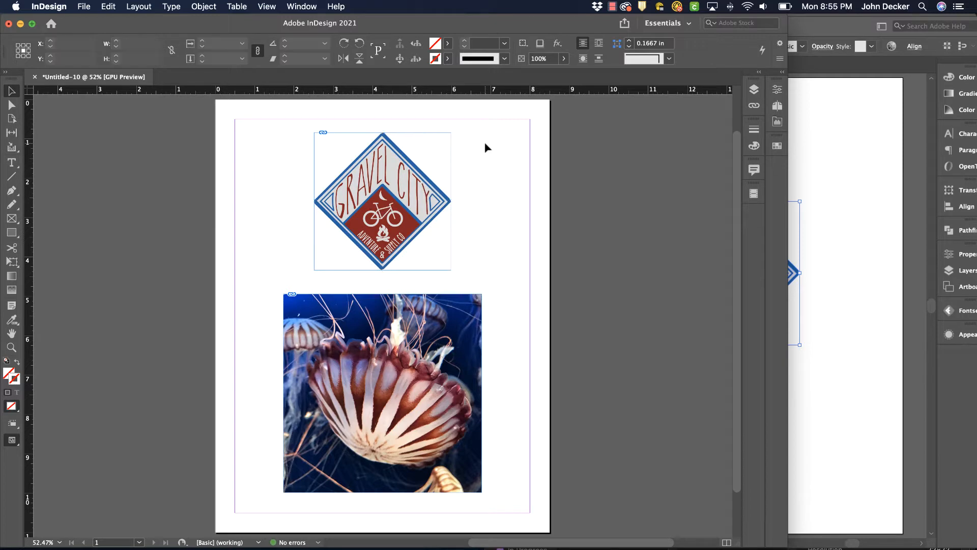
Show the Links panel from the Window menu.
click(302, 6)
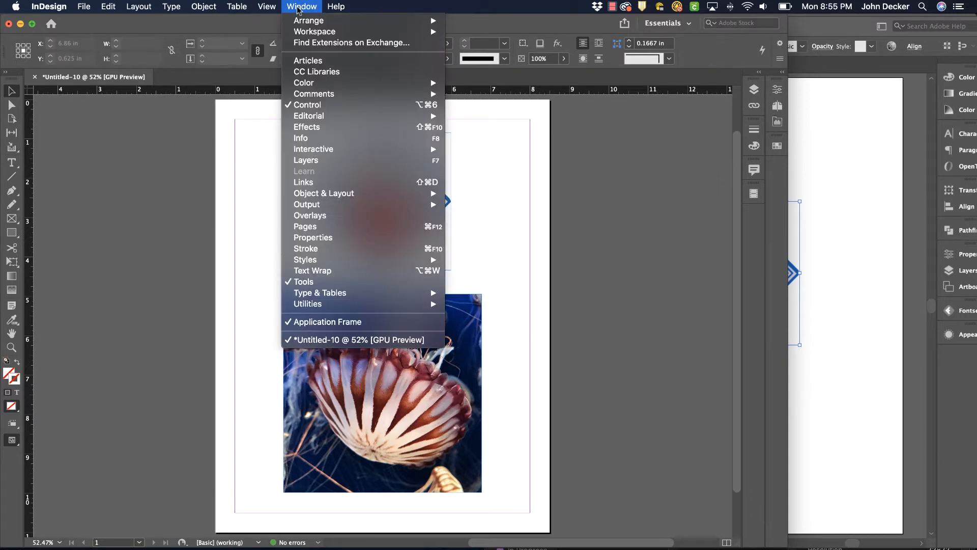
click(303, 182)
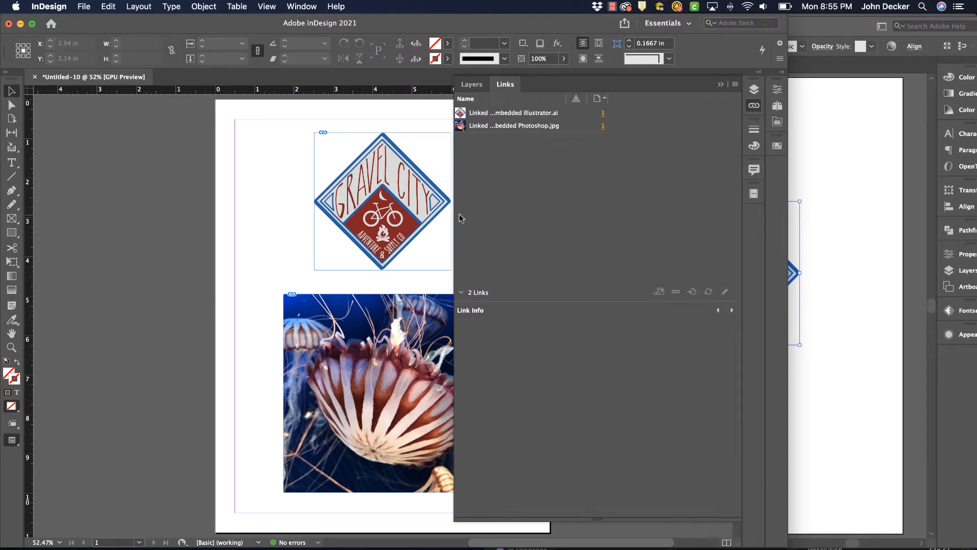
mouse_move(453, 248)
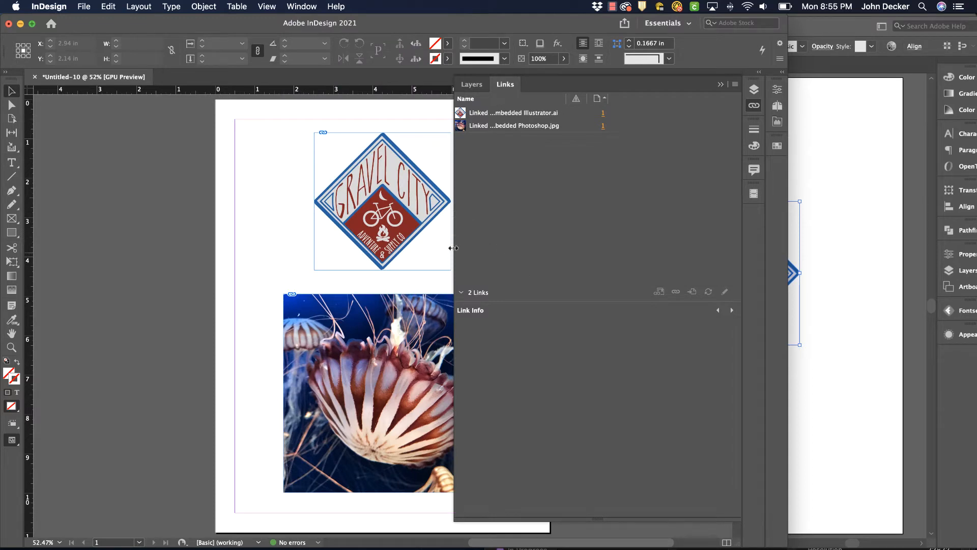
mouse_move(470, 278)
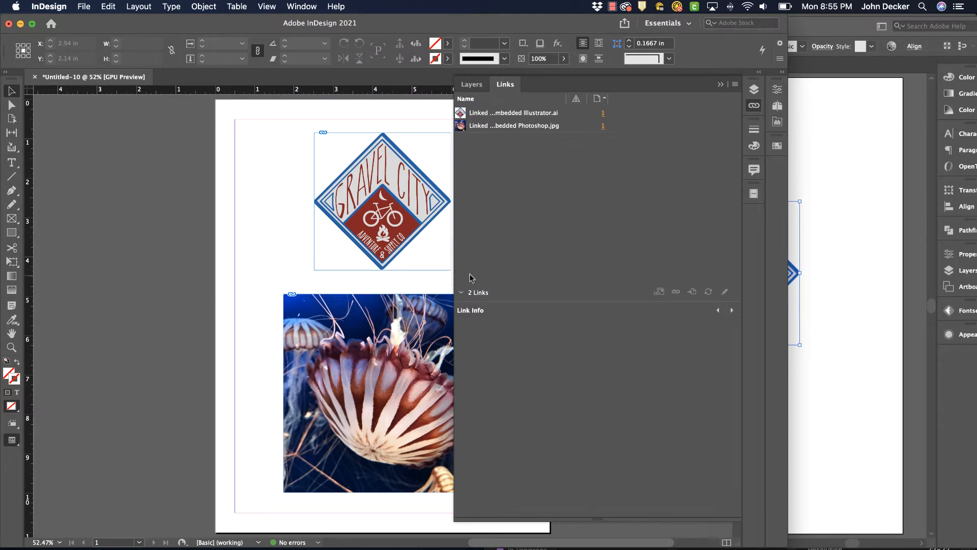
mouse_move(507, 211)
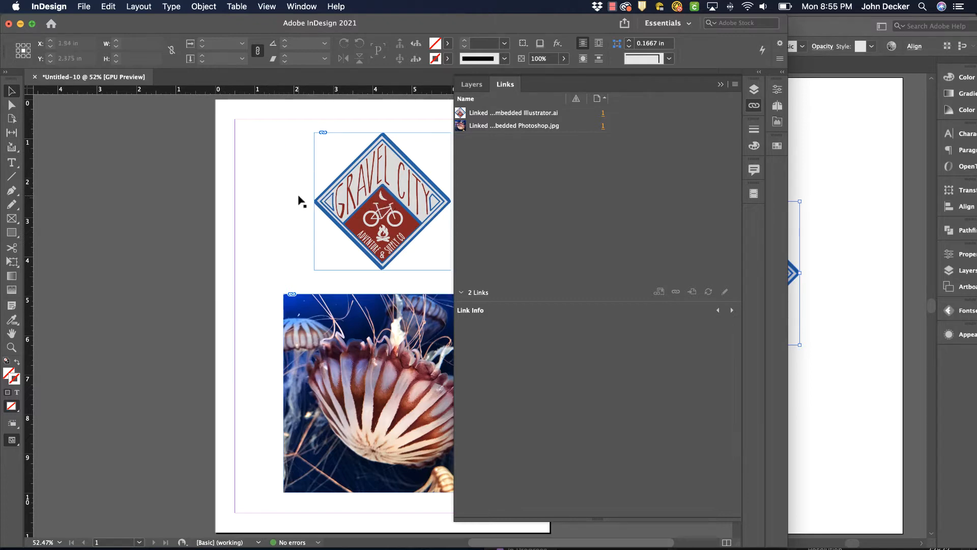
mouse_move(285, 163)
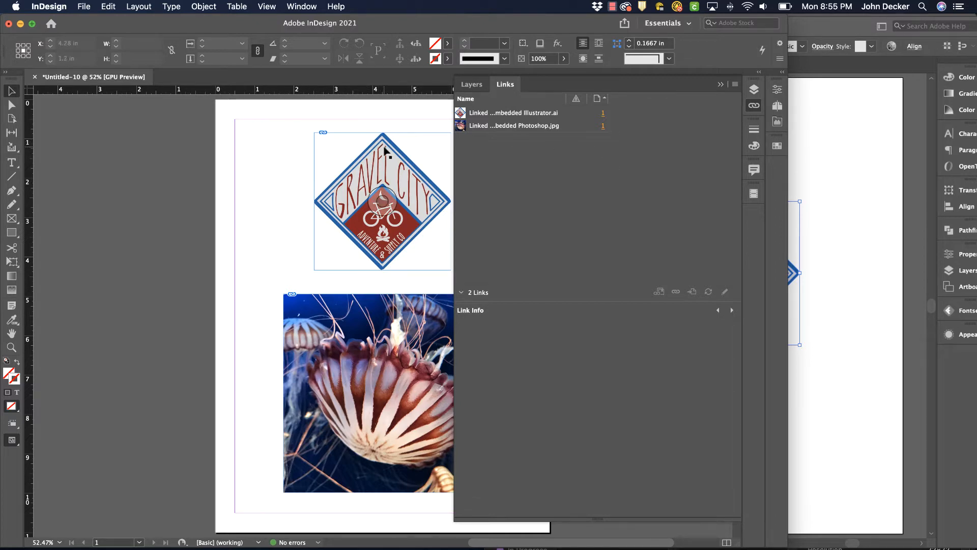
Select the Illustrator logo entry in the Links panel to view its Link Info.
click(513, 113)
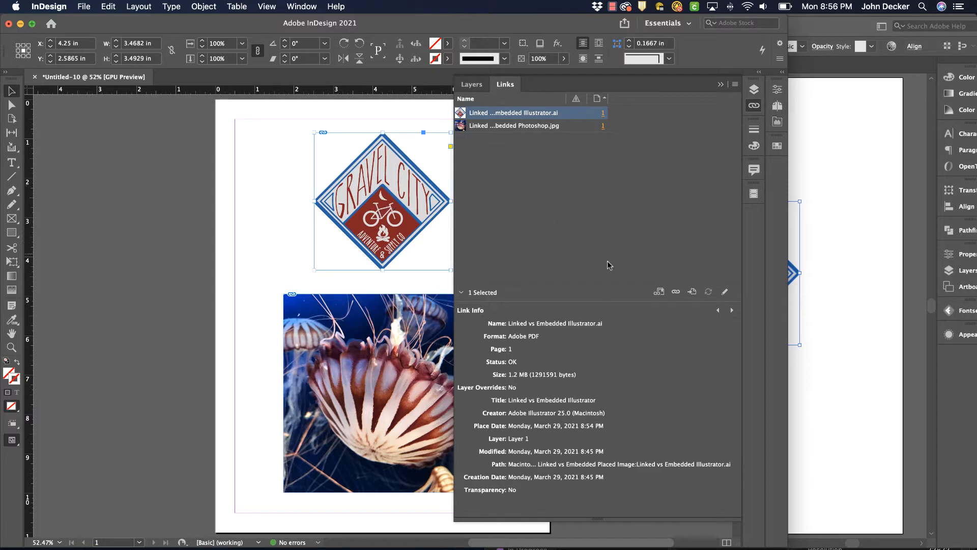
mouse_move(530, 331)
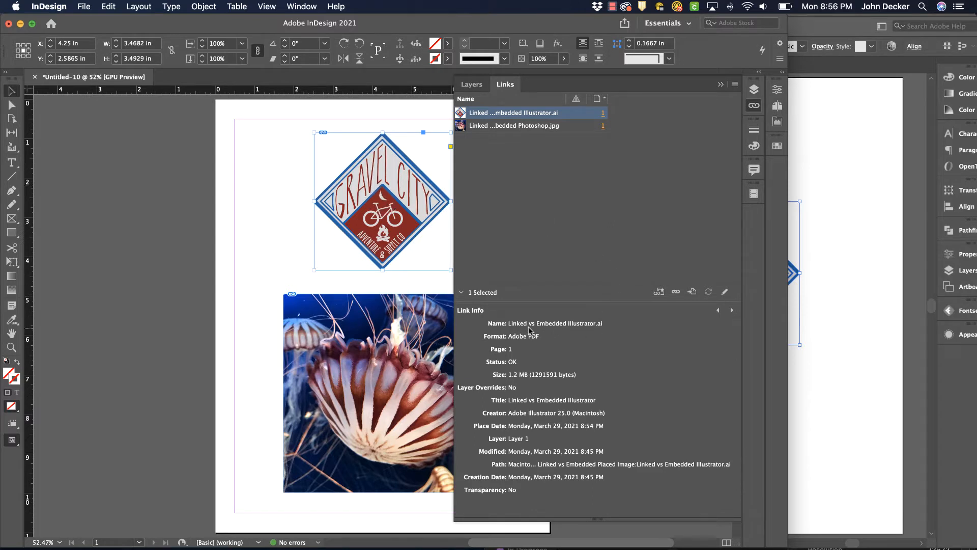
mouse_move(611, 332)
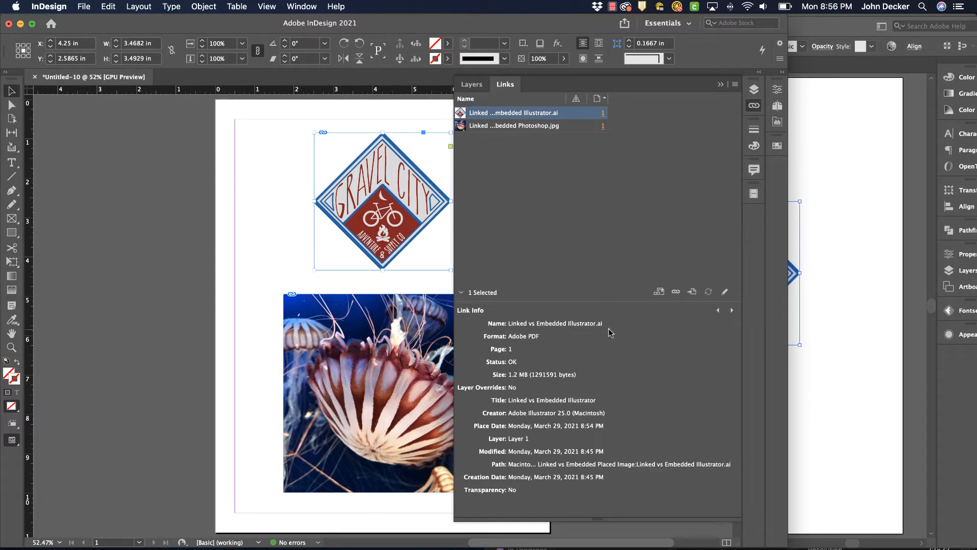
mouse_move(597, 380)
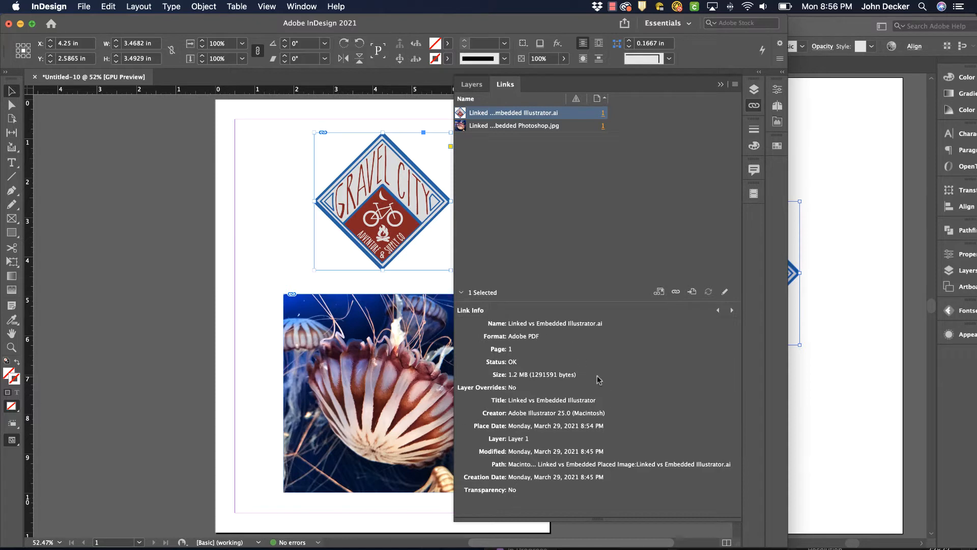
mouse_move(526, 363)
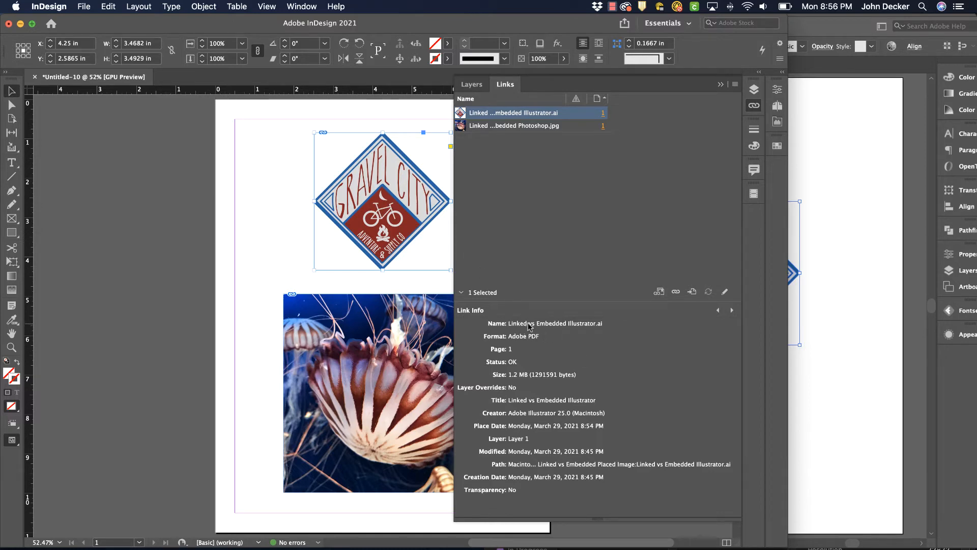
mouse_move(577, 335)
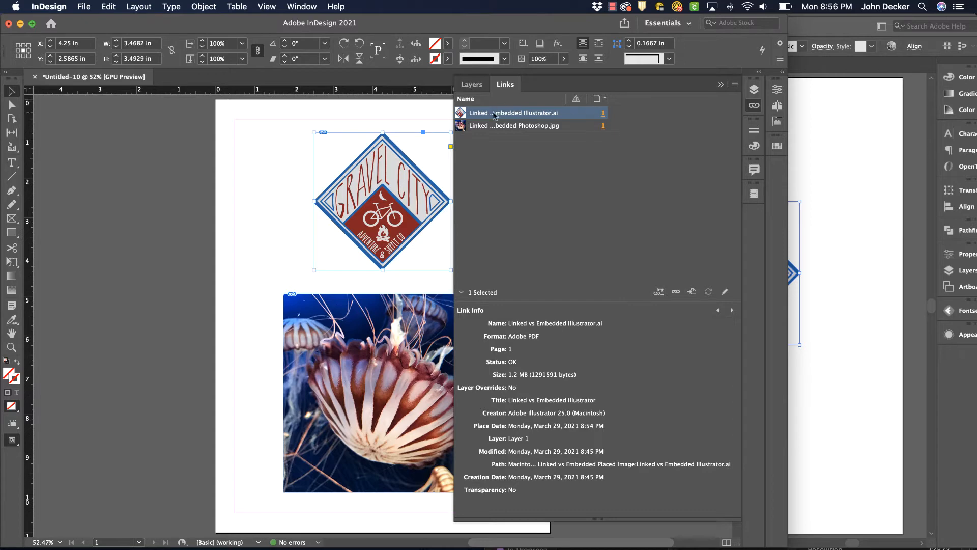
mouse_move(585, 181)
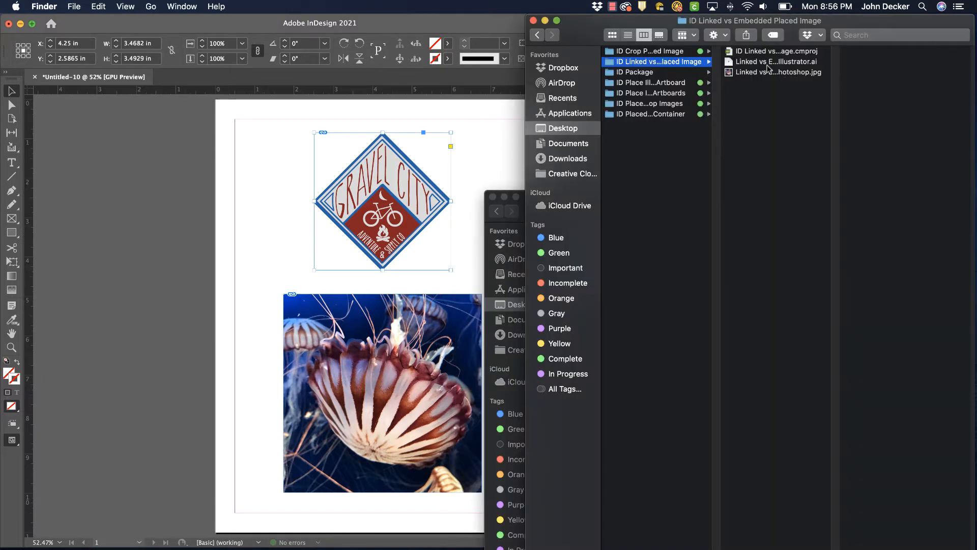
Select 'Linked vs Embedded Illustrator.ai' in Finder to move it into InDesign Quick Tips.
click(777, 61)
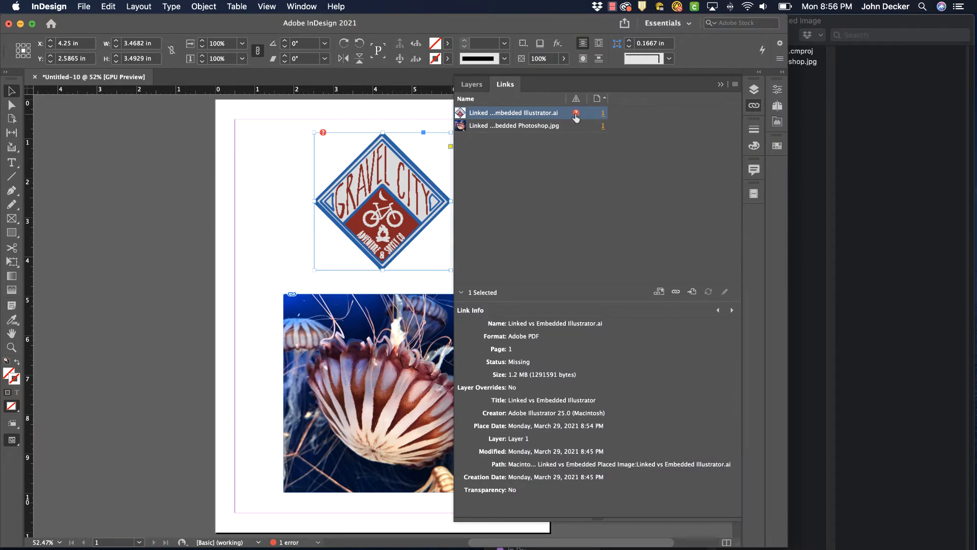
mouse_move(574, 113)
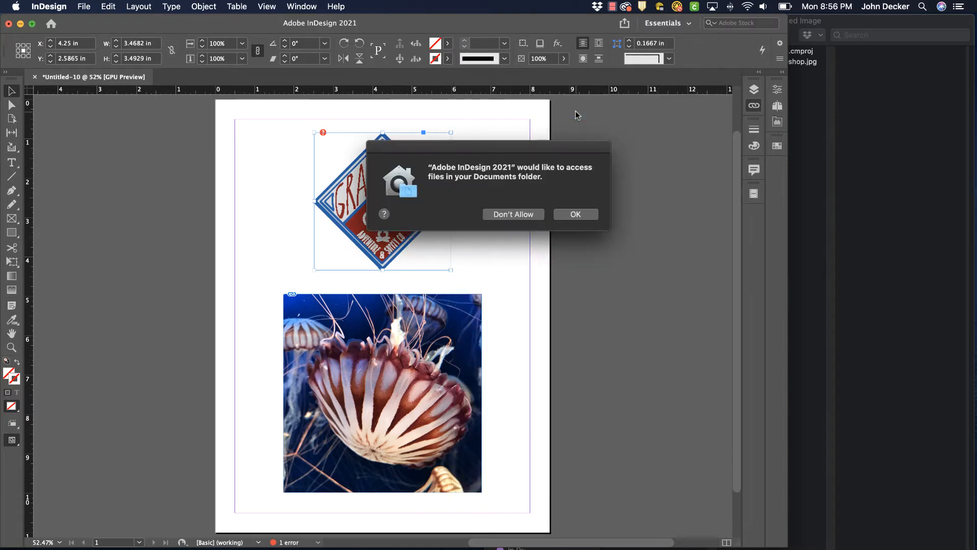
mouse_move(570, 163)
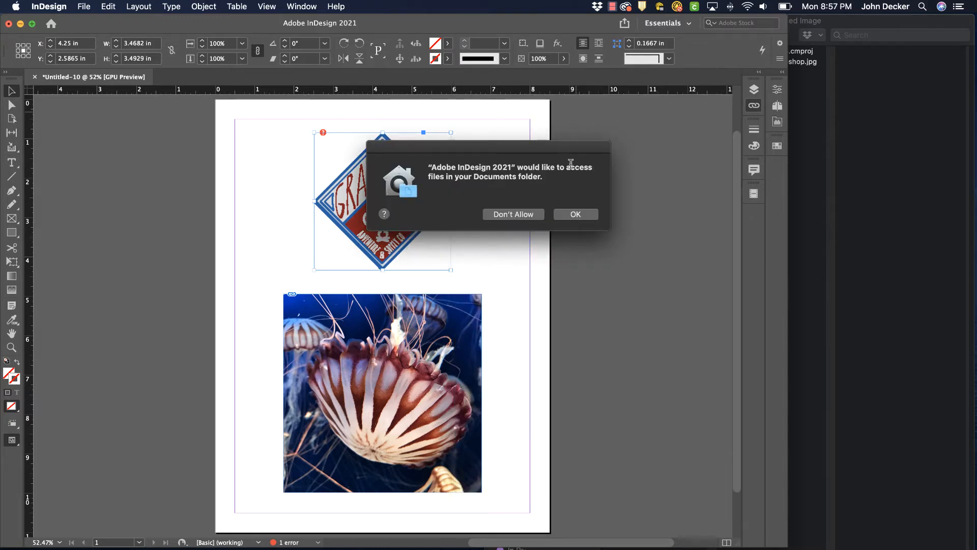
Relink the missing logo to the Illustrator file in InDesign Quick Tips.
click(575, 214)
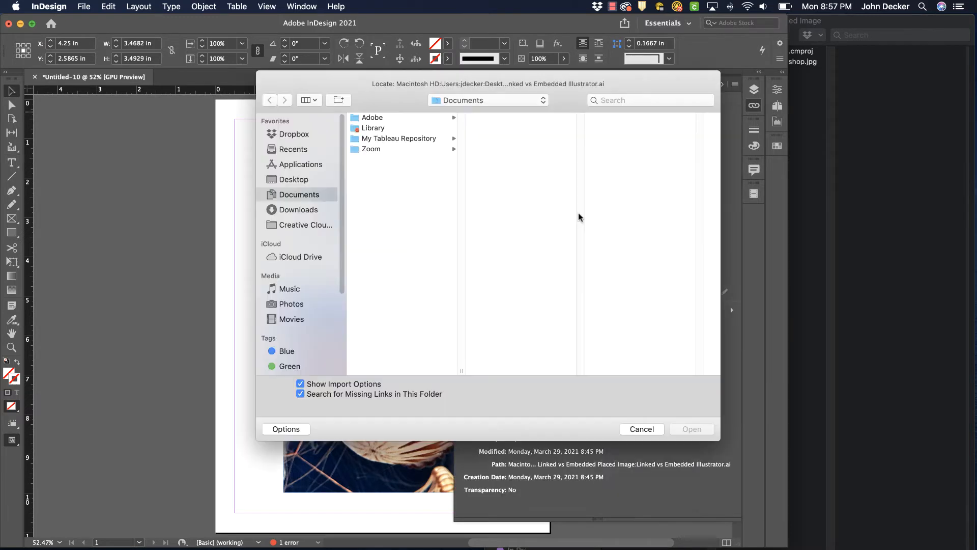
mouse_move(299, 178)
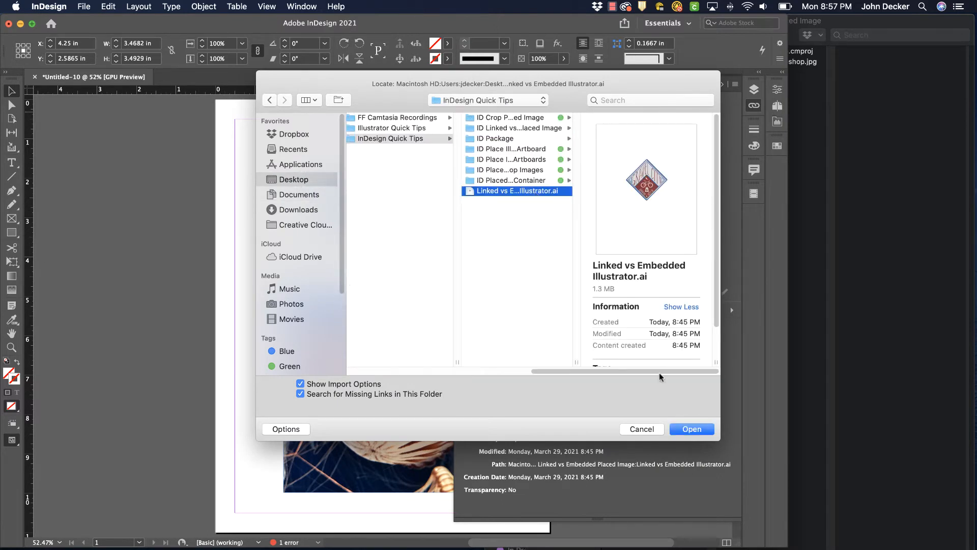
click(691, 428)
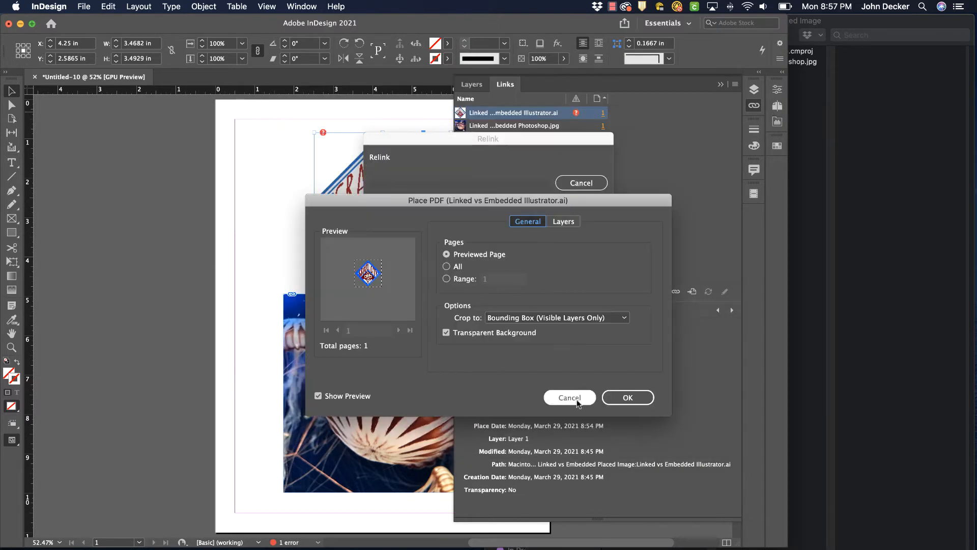
click(627, 397)
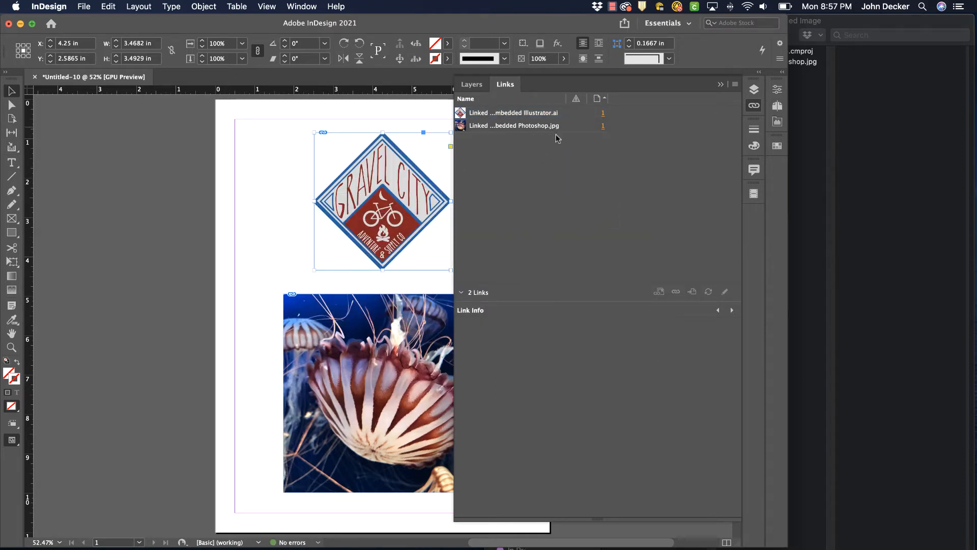
mouse_move(579, 202)
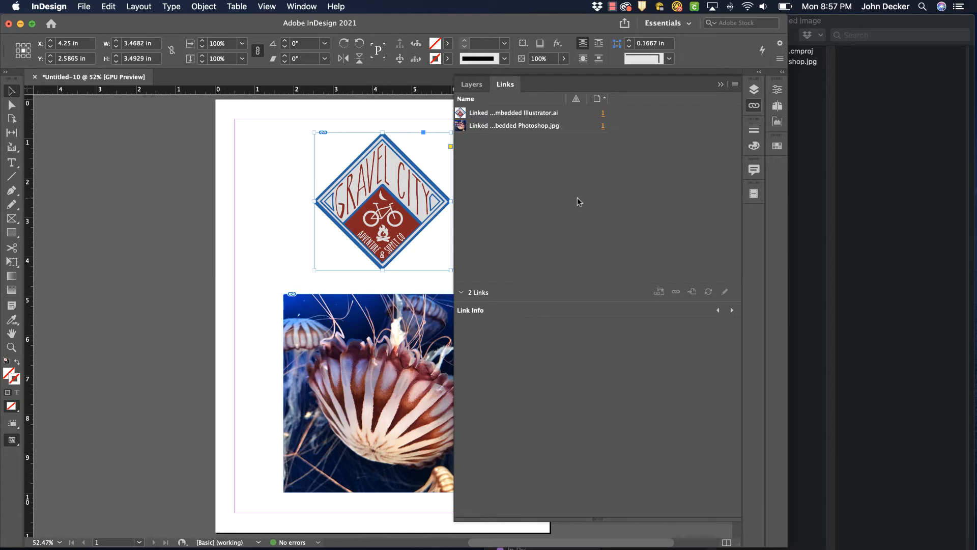
mouse_move(536, 128)
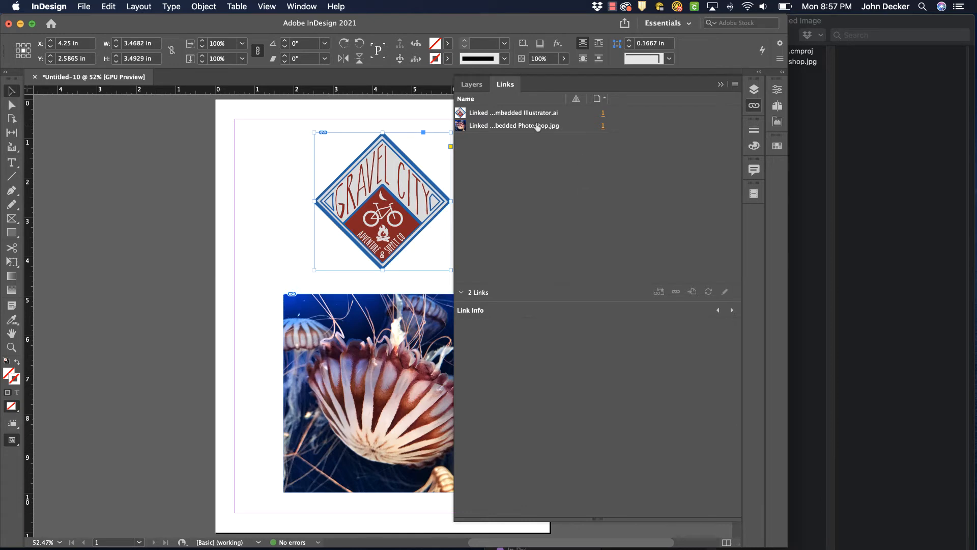
mouse_move(605, 216)
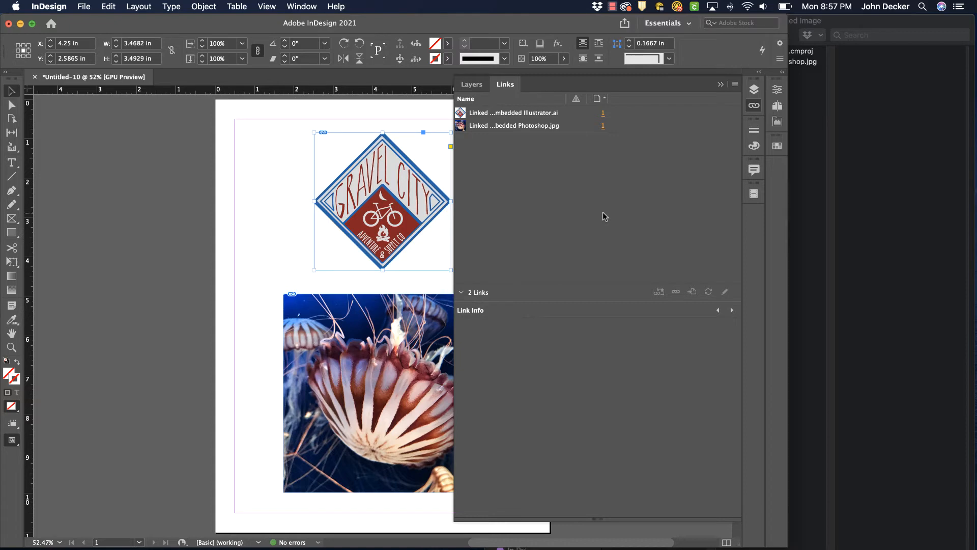
mouse_move(591, 198)
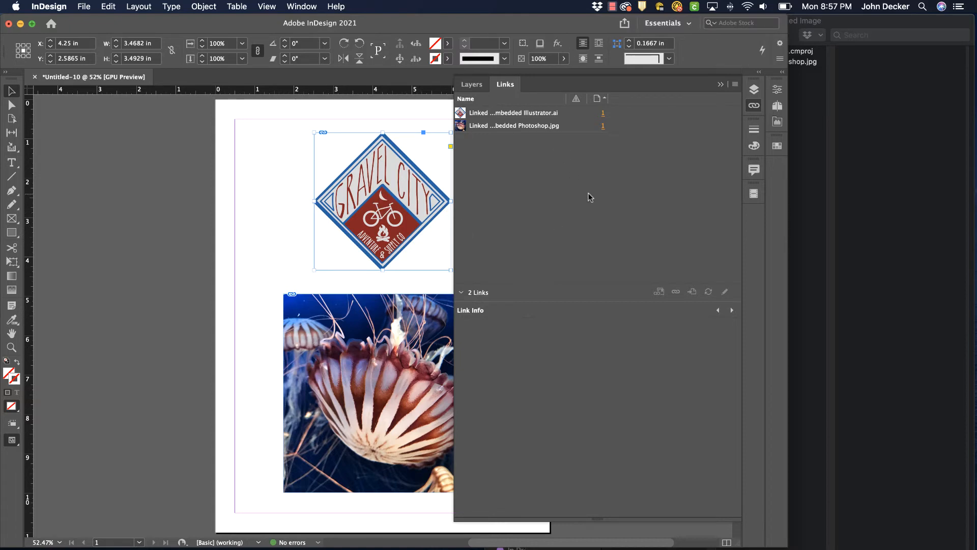
click(280, 173)
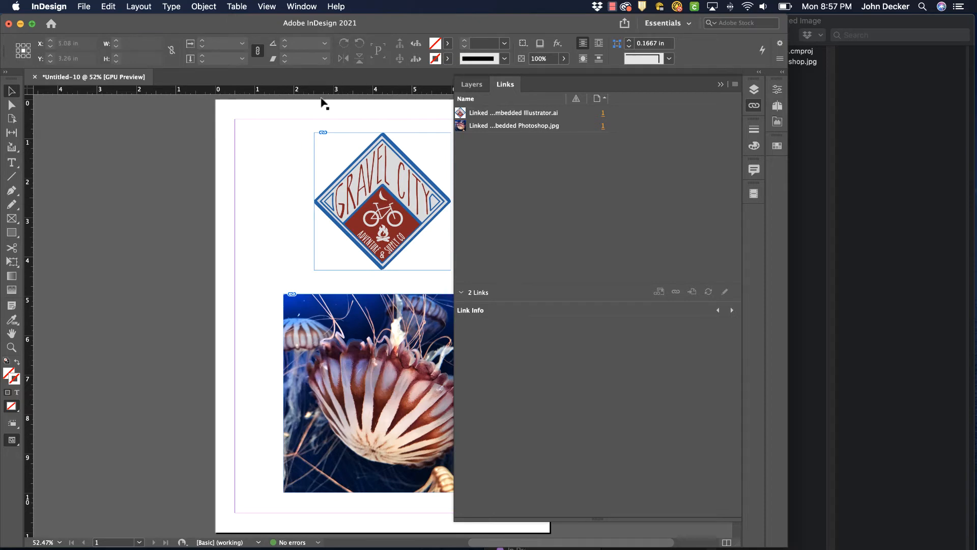
mouse_move(255, 167)
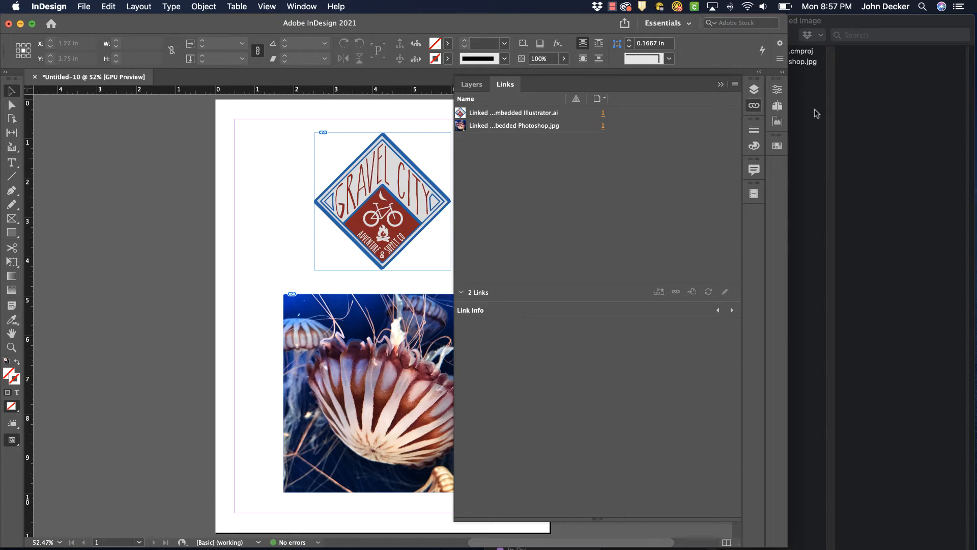
mouse_move(617, 202)
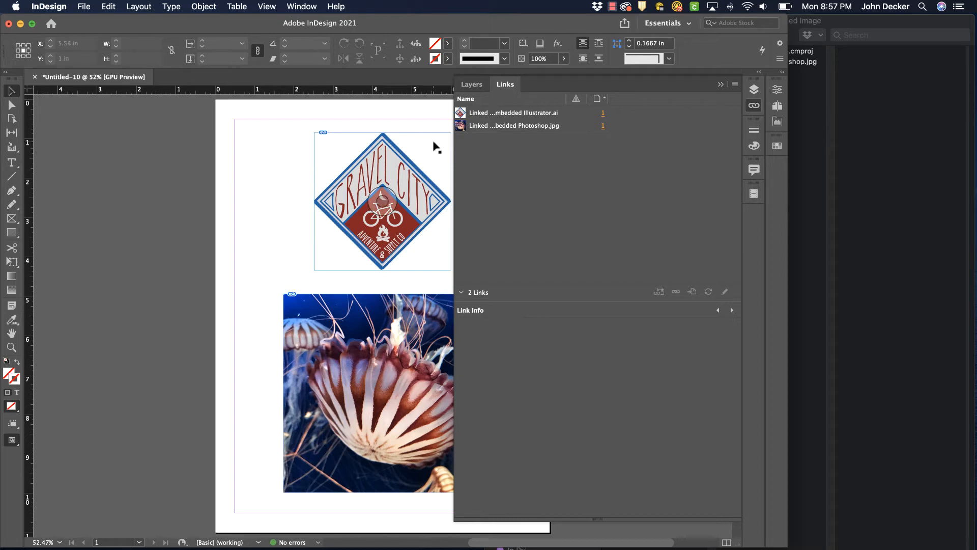
Embed the Illustrator logo link using Embed Link from the Links panel menu.
click(514, 113)
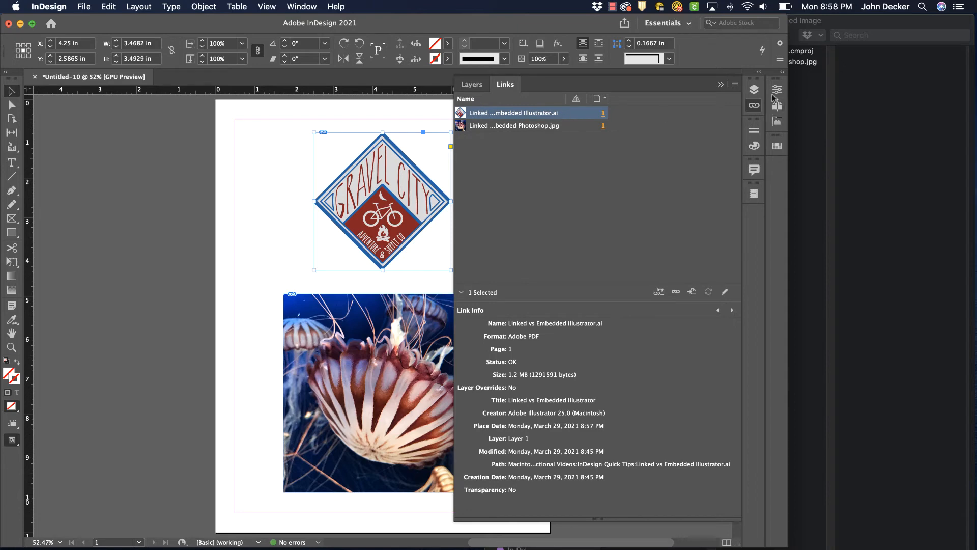
click(736, 84)
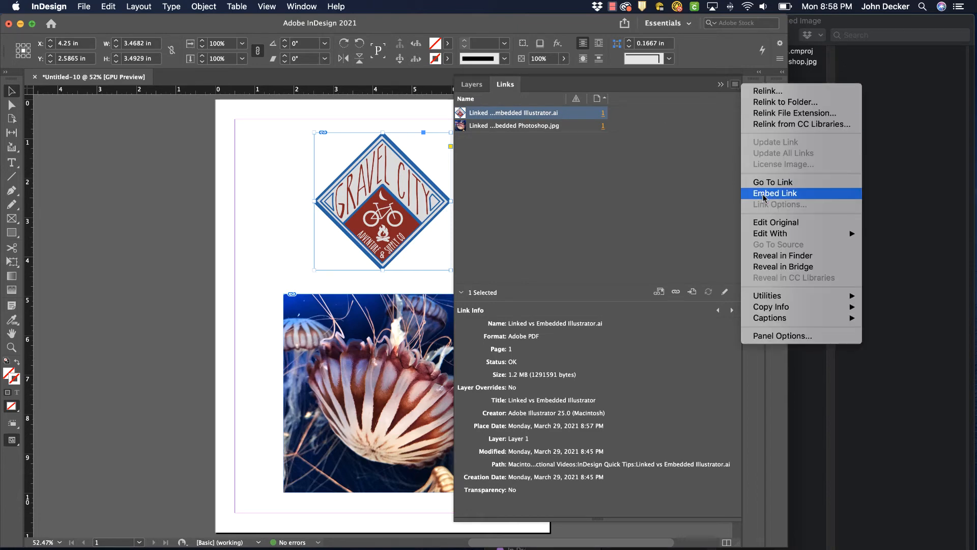
click(775, 194)
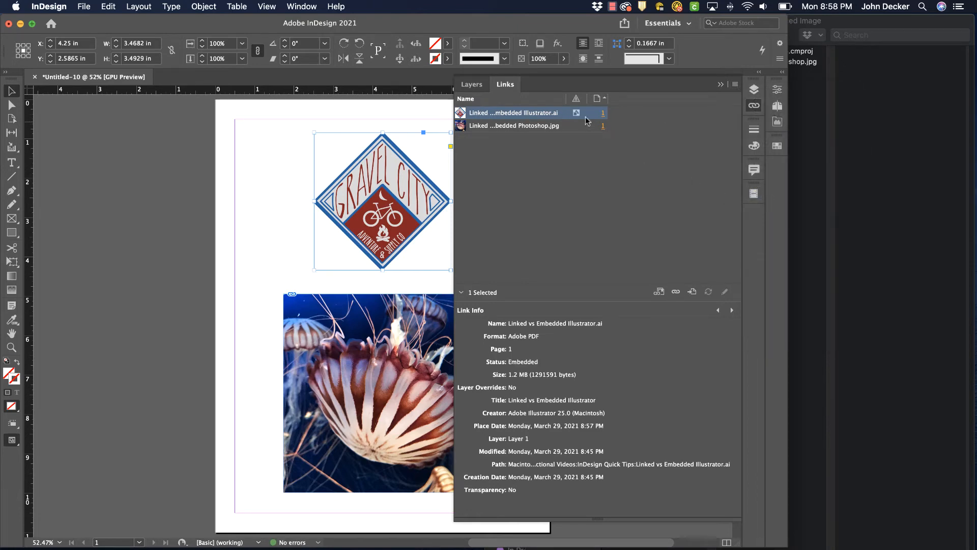
mouse_move(577, 113)
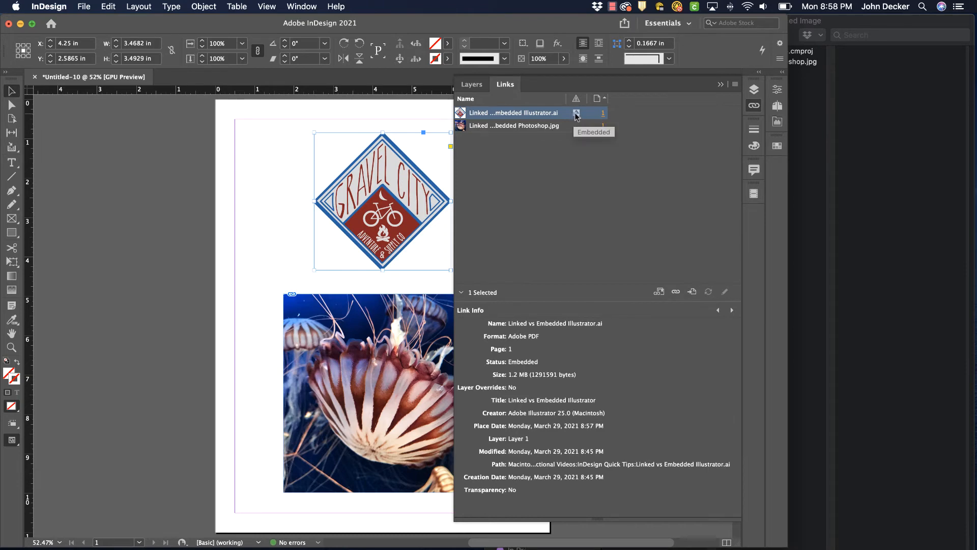
mouse_move(797, 69)
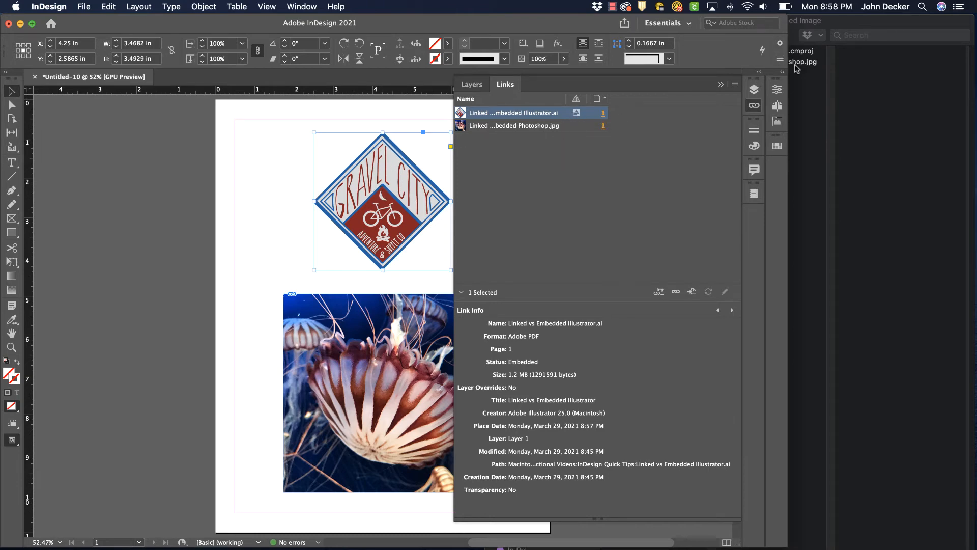
mouse_move(257, 167)
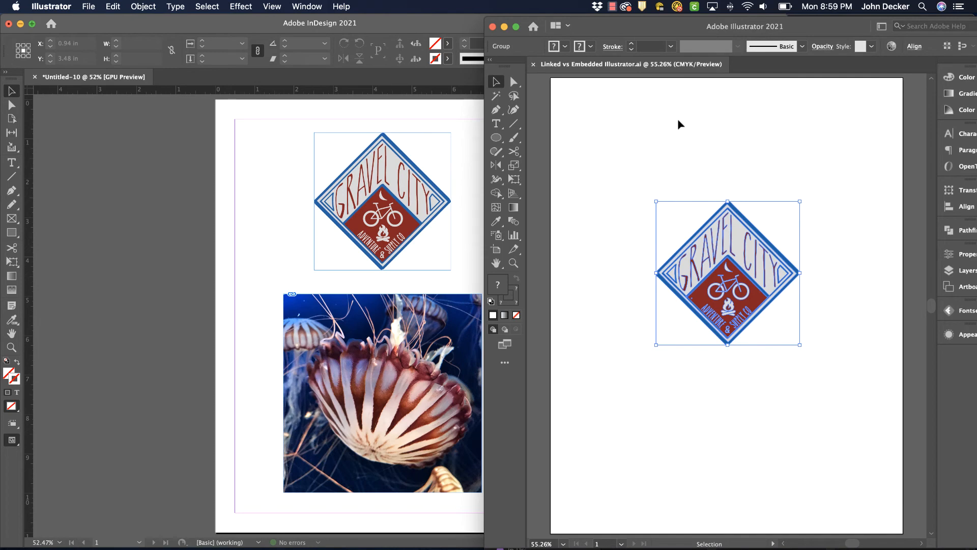
mouse_move(207, 145)
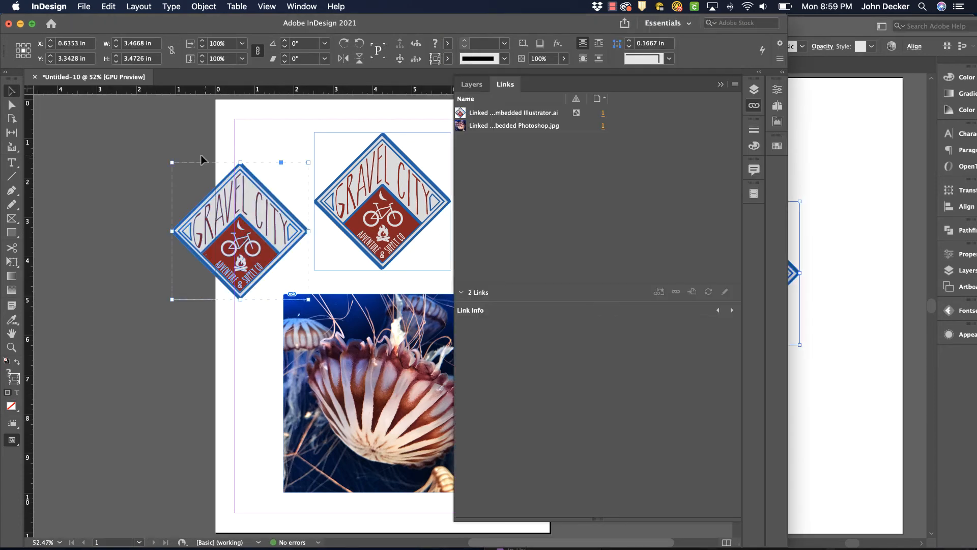
mouse_move(256, 159)
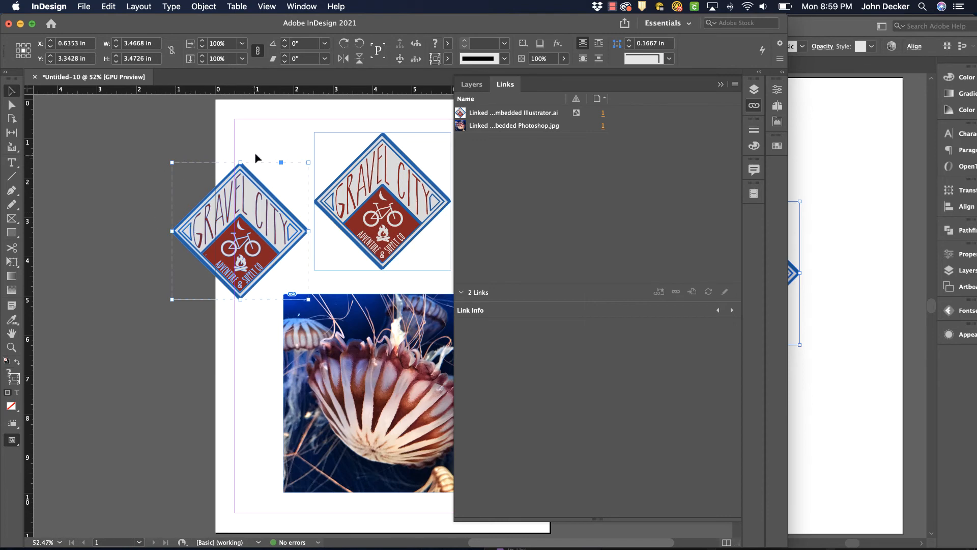
mouse_move(250, 188)
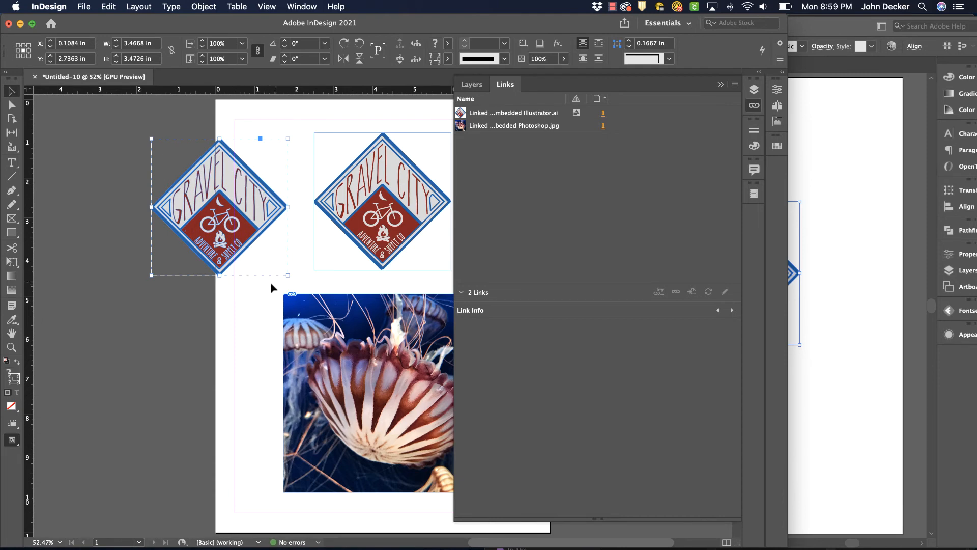
mouse_move(247, 205)
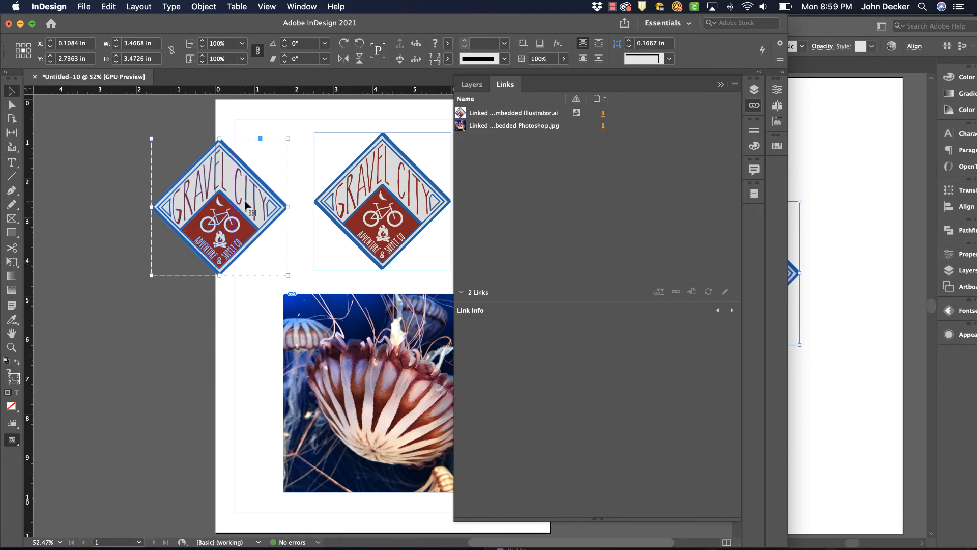
mouse_move(269, 191)
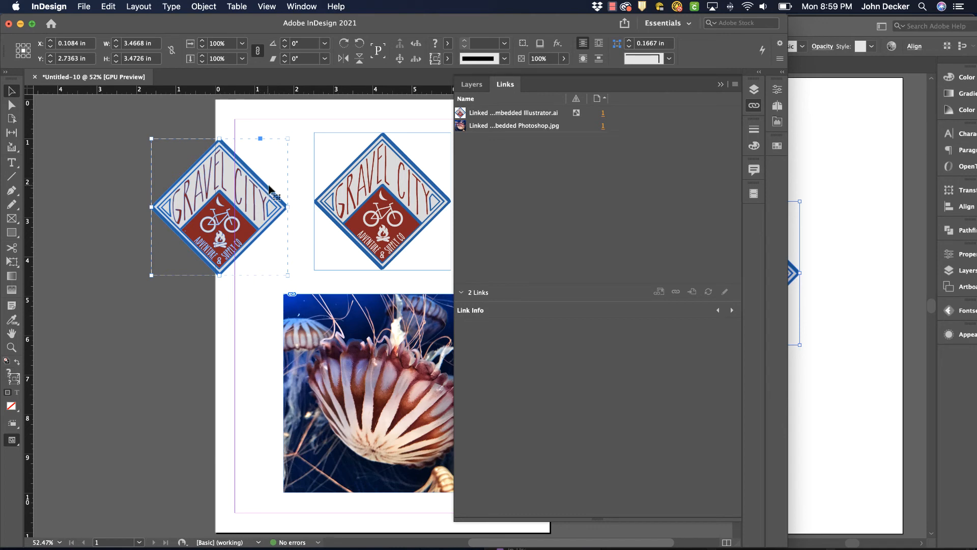
mouse_move(564, 114)
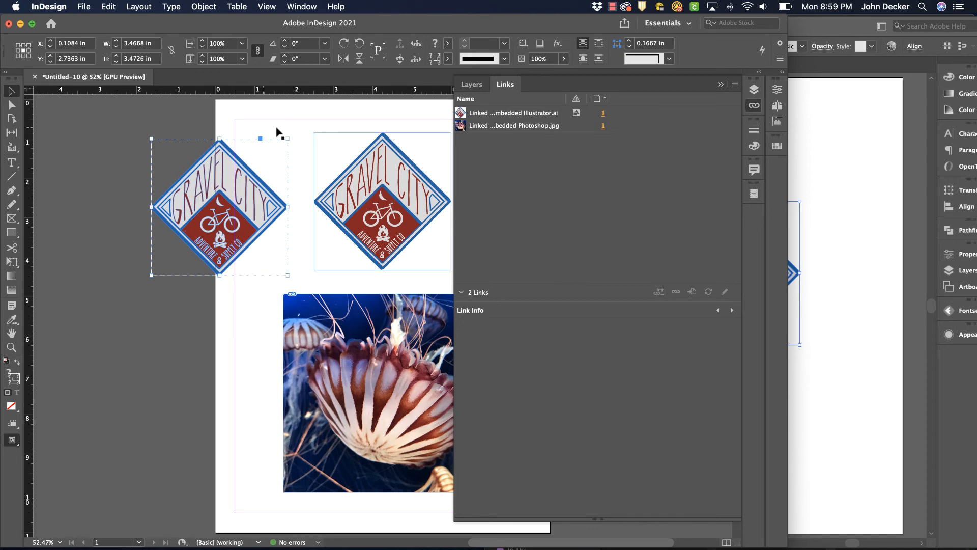
mouse_move(520, 233)
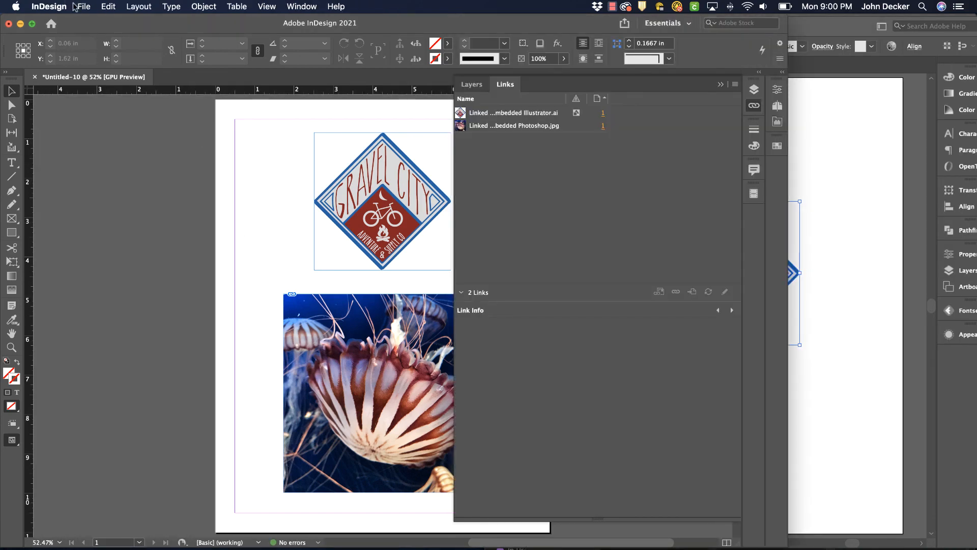
click(83, 7)
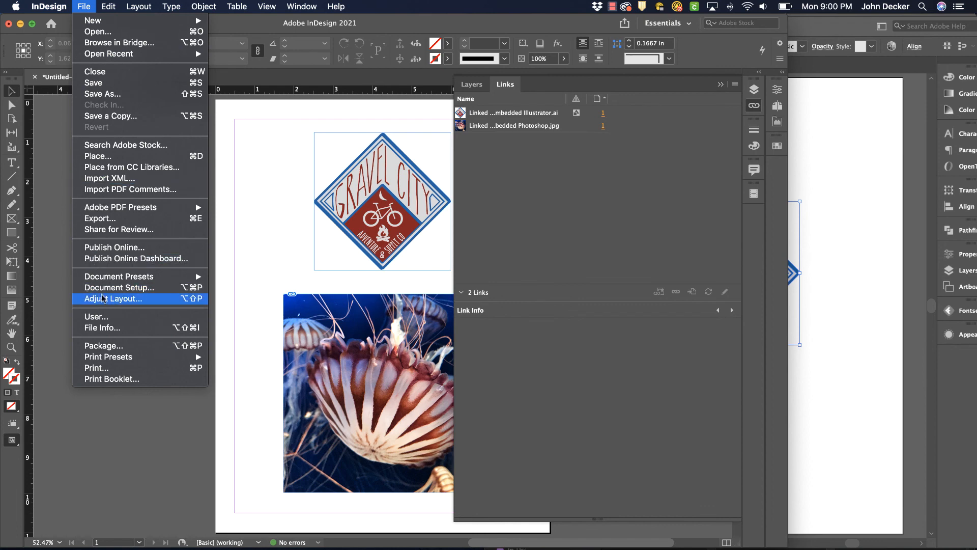
mouse_move(125, 144)
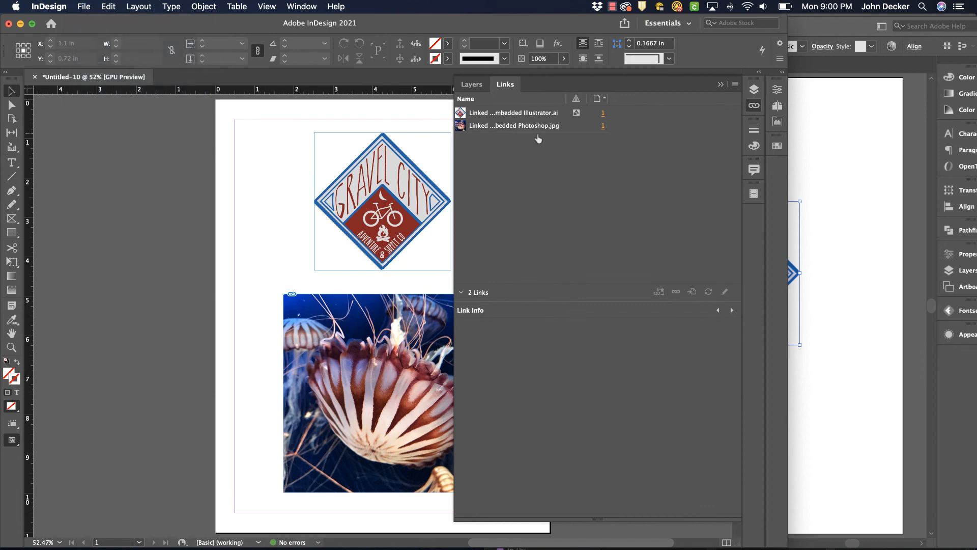
mouse_move(814, 141)
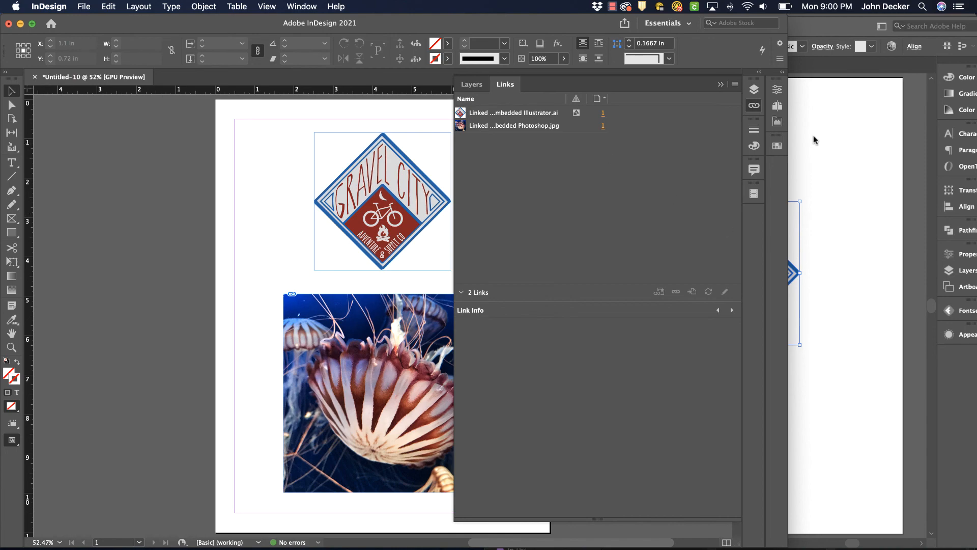
mouse_move(847, 173)
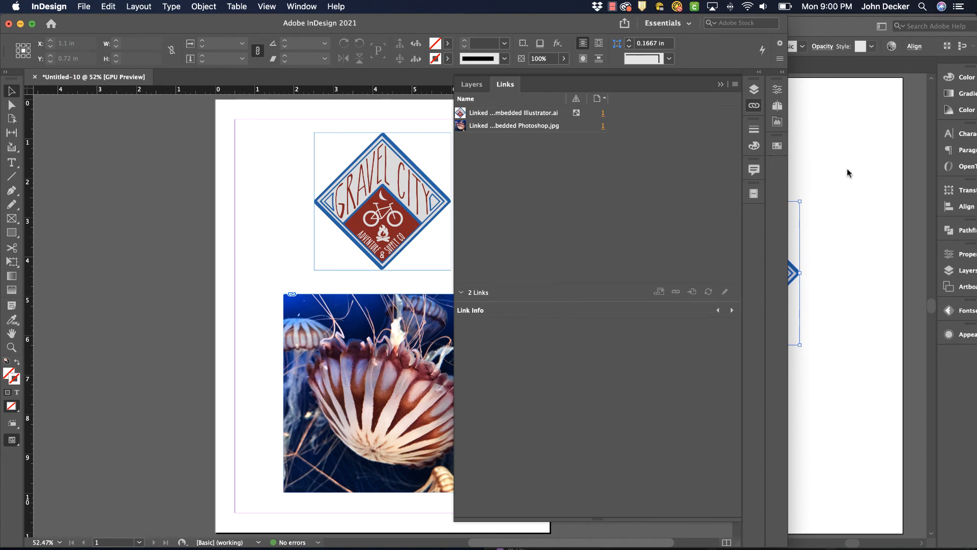